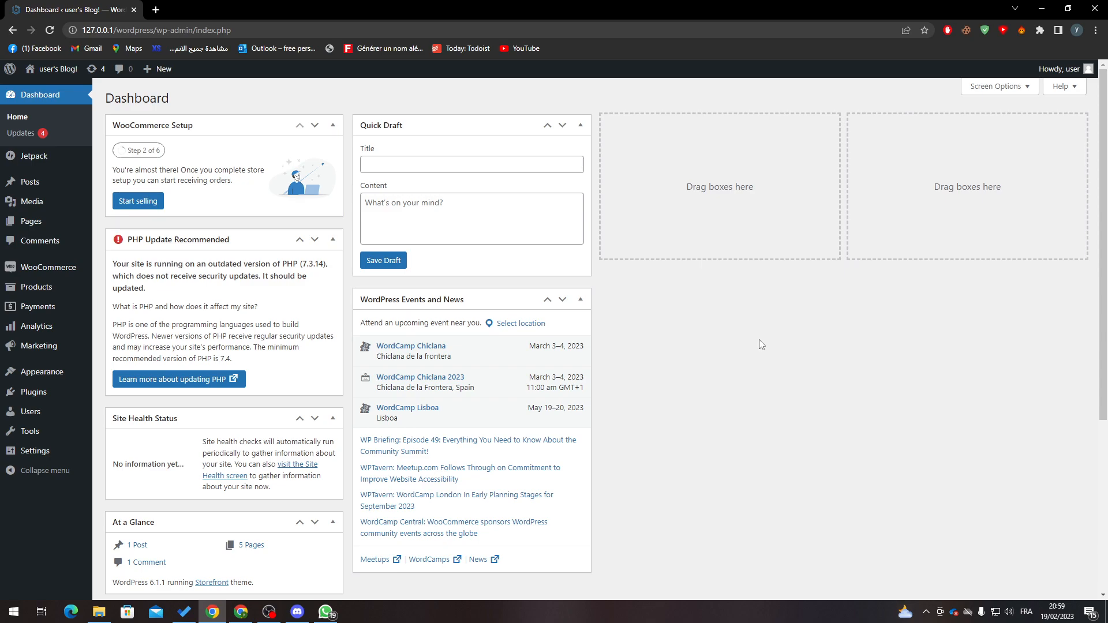
pyautogui.moveTo(290, 114)
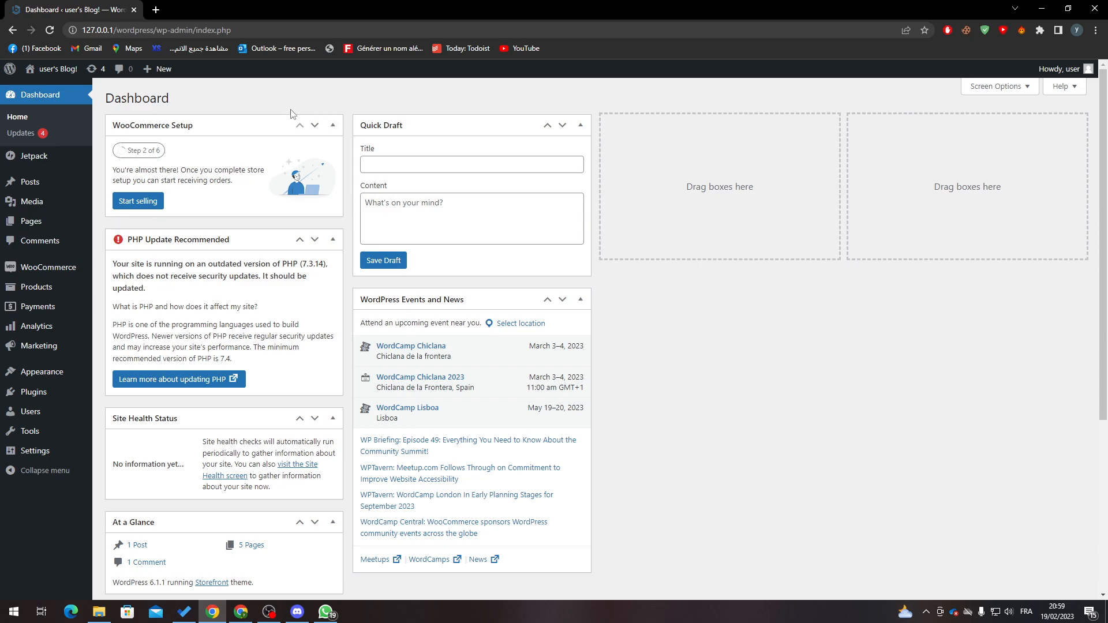
pyautogui.moveTo(362, 109)
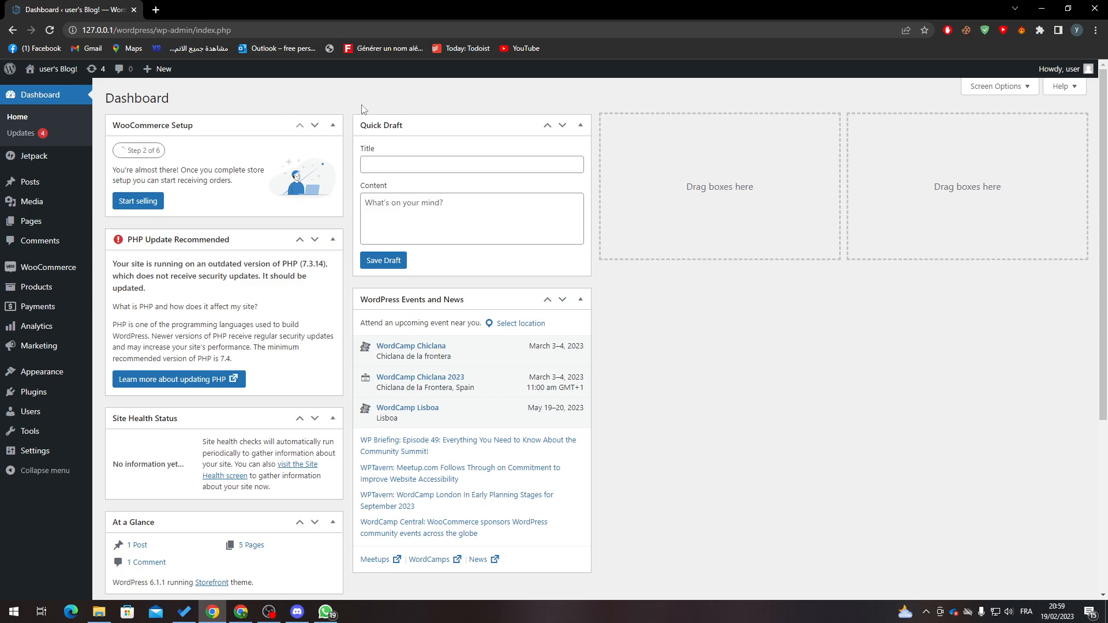
pyautogui.moveTo(361, 106)
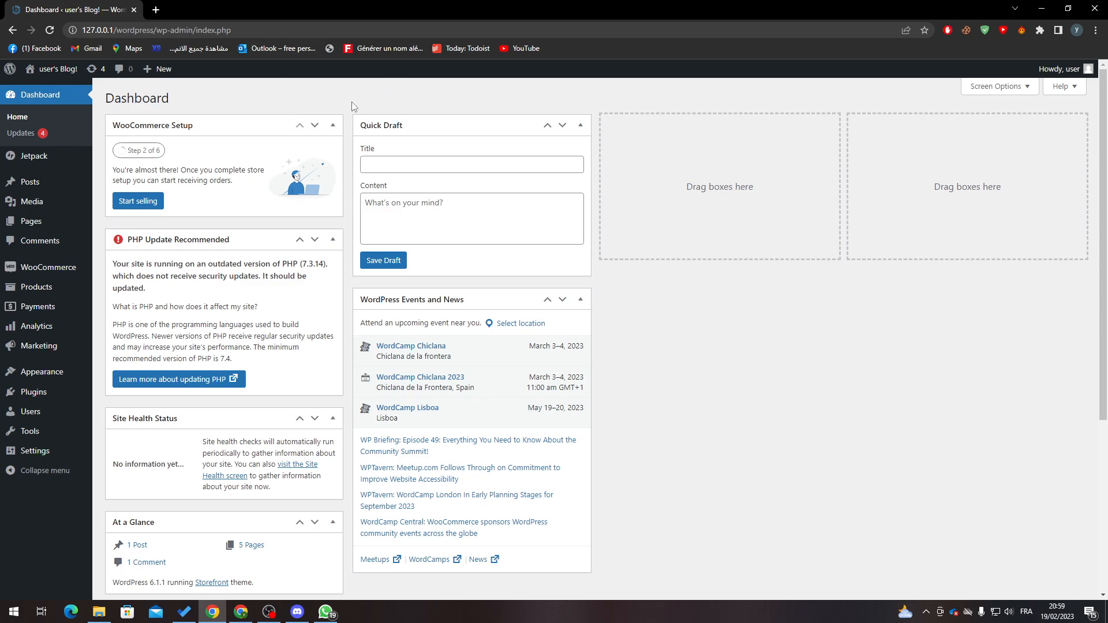
pyautogui.moveTo(208, 145)
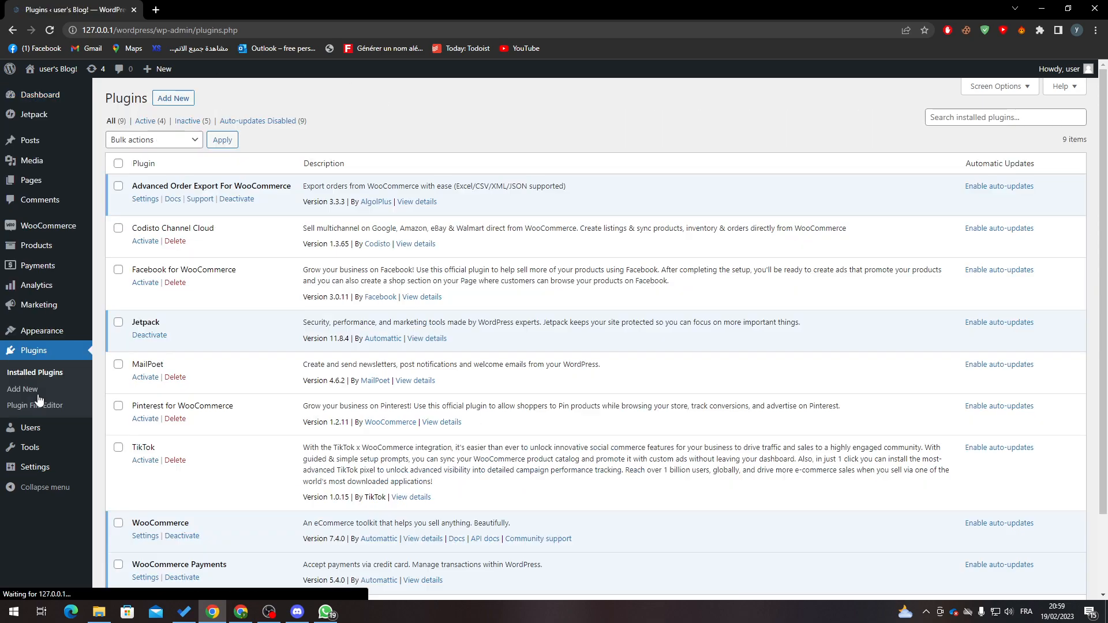
# - Search the plugin directory for 'woocommerce' and confirm WooCommerce is already active
pyautogui.click(173, 97)
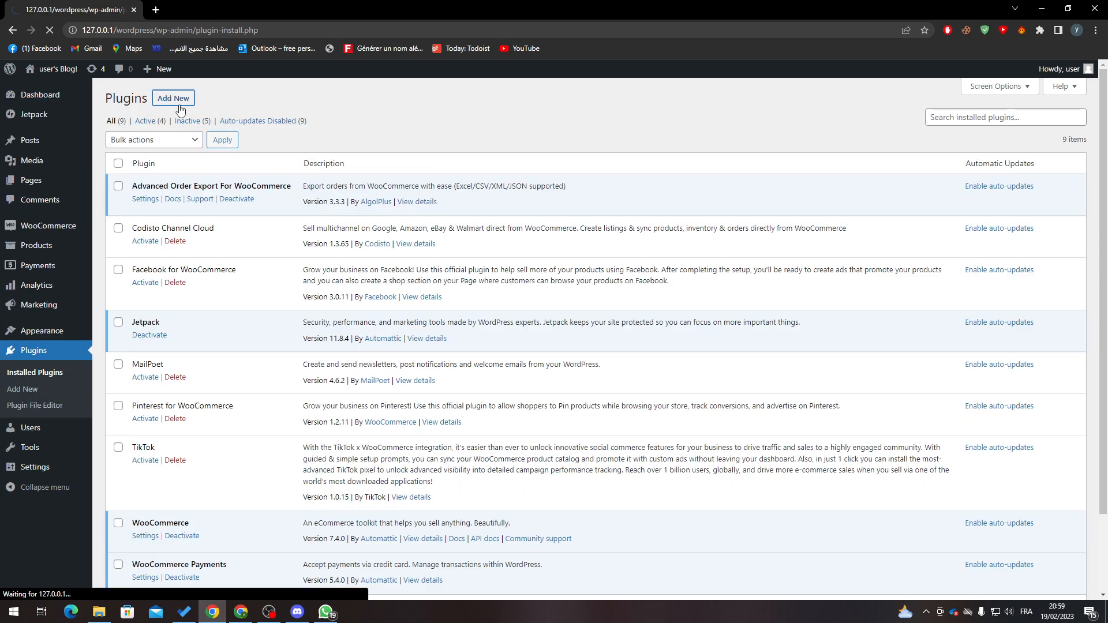
pyautogui.click(174, 97)
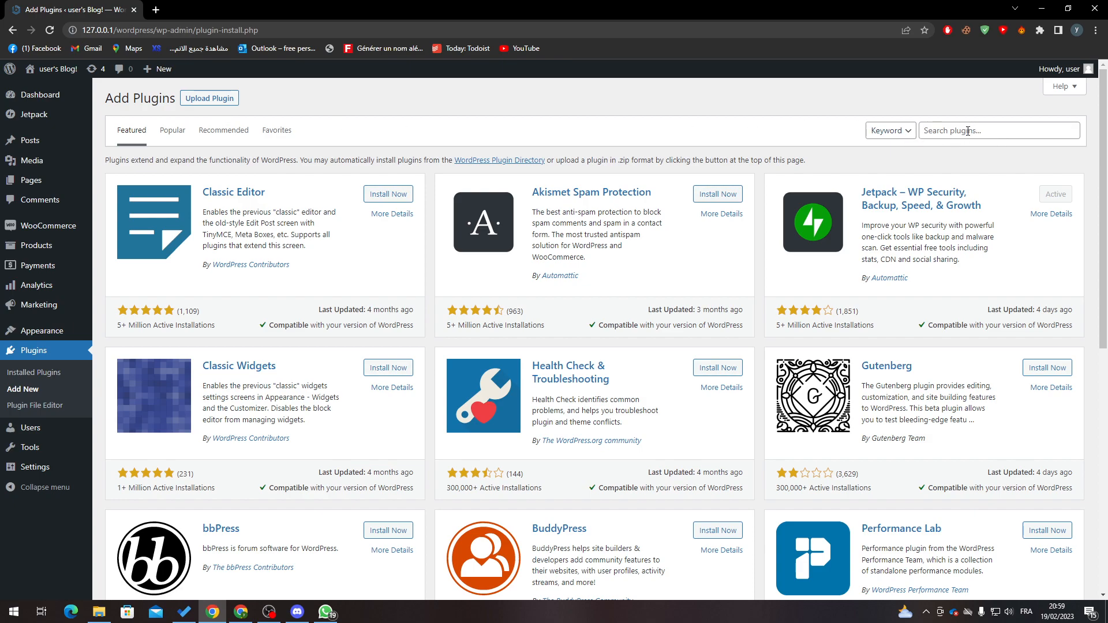
pyautogui.write('wo')
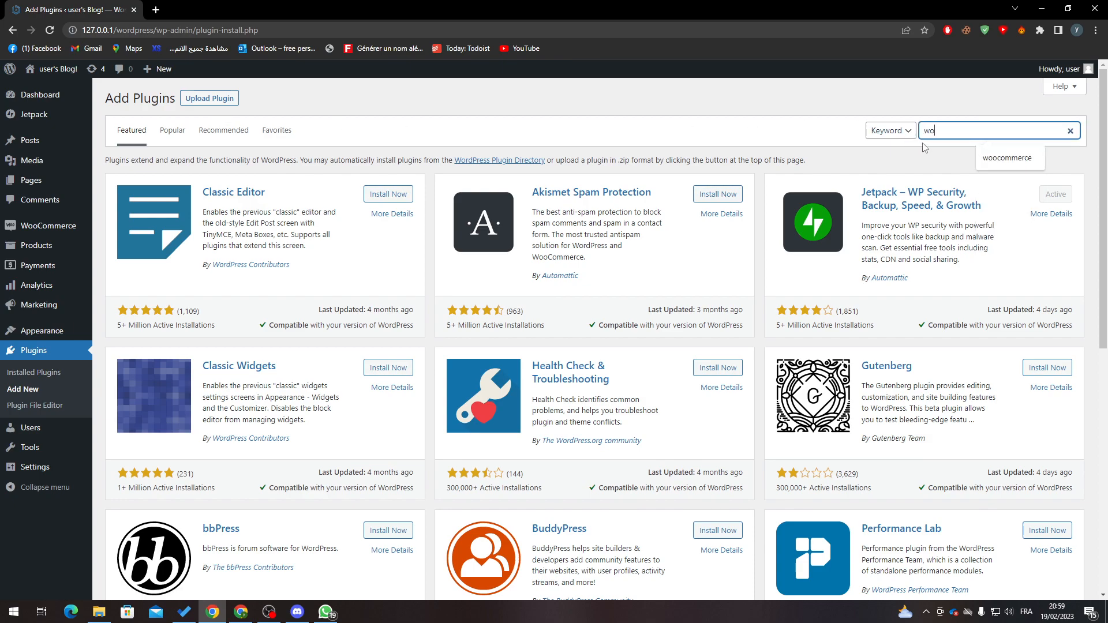
pyautogui.click(1009, 158)
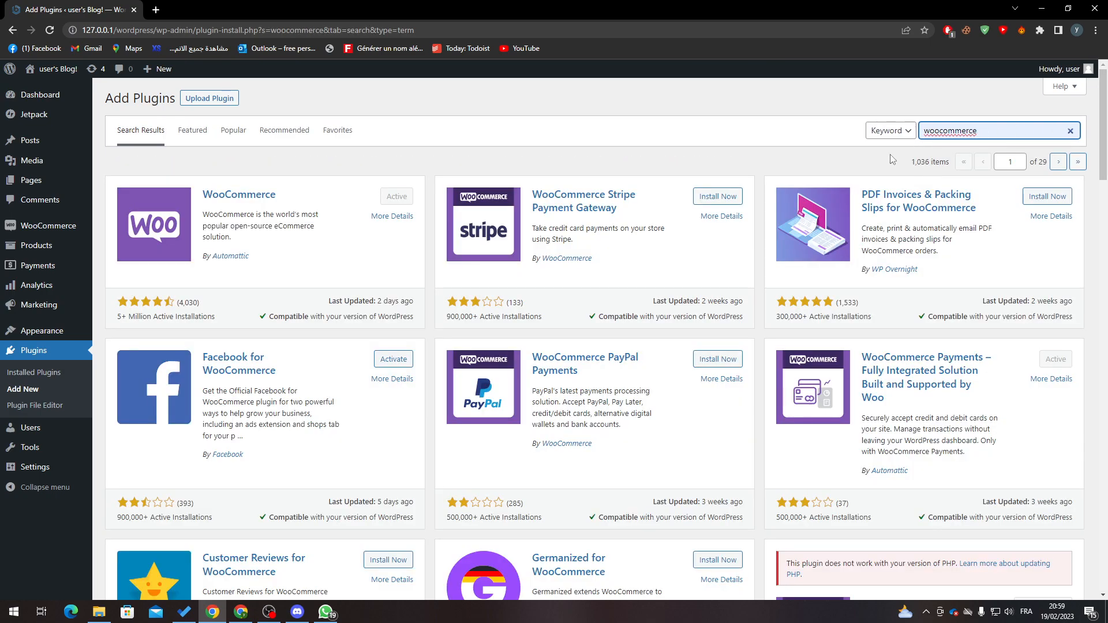
pyautogui.moveTo(388, 220)
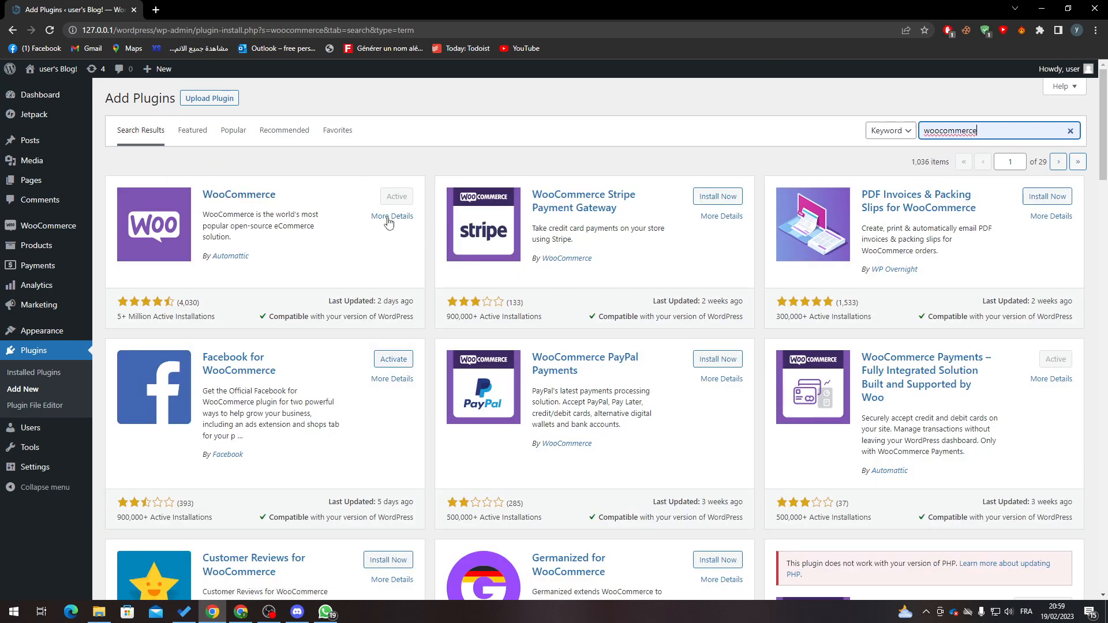
pyautogui.moveTo(381, 208)
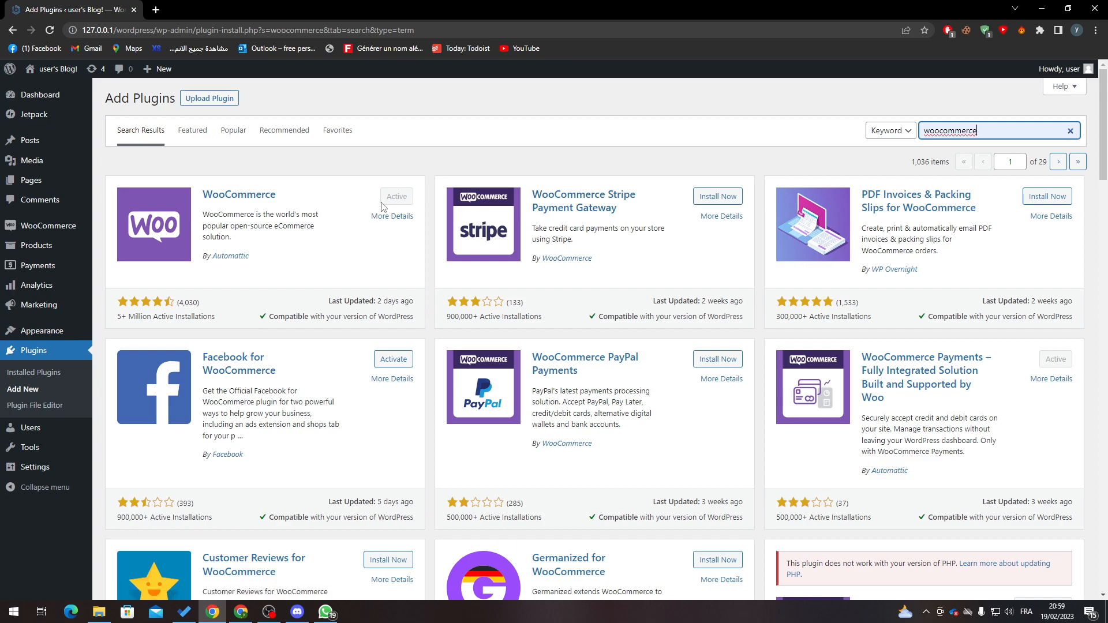
# - Filter the installed plugins list to the Active (4) plugins
pyautogui.click(35, 372)
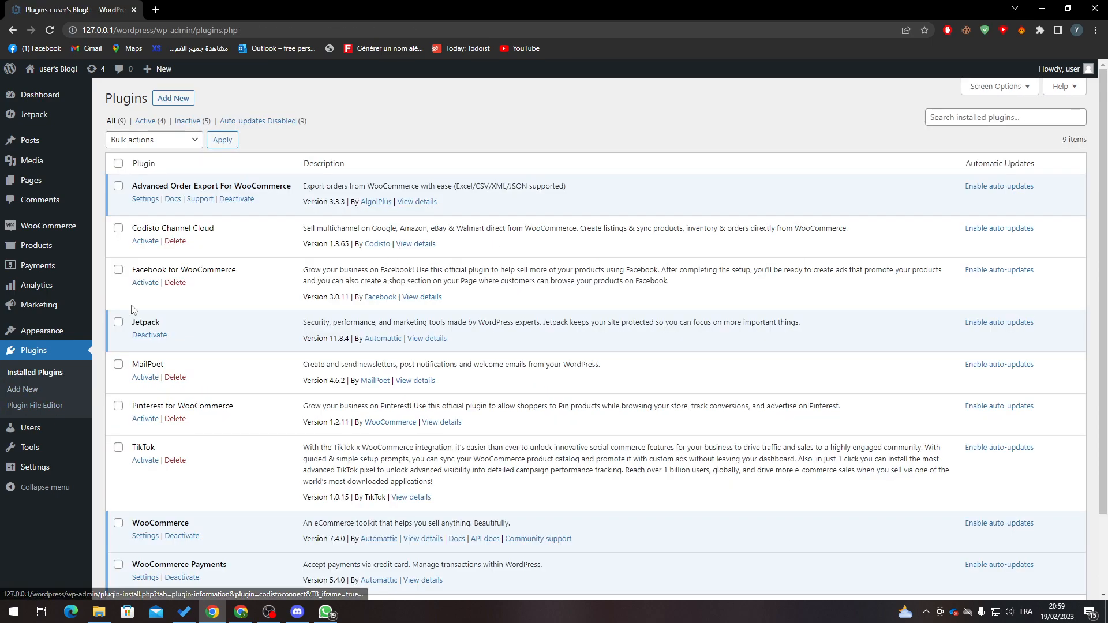
pyautogui.click(146, 121)
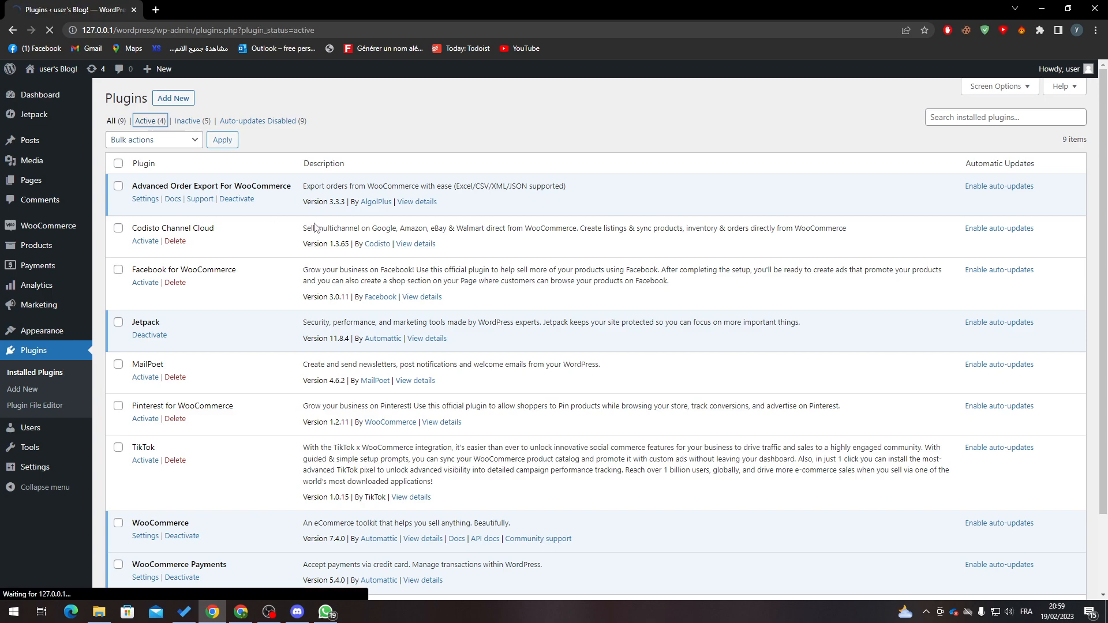
pyautogui.click(149, 120)
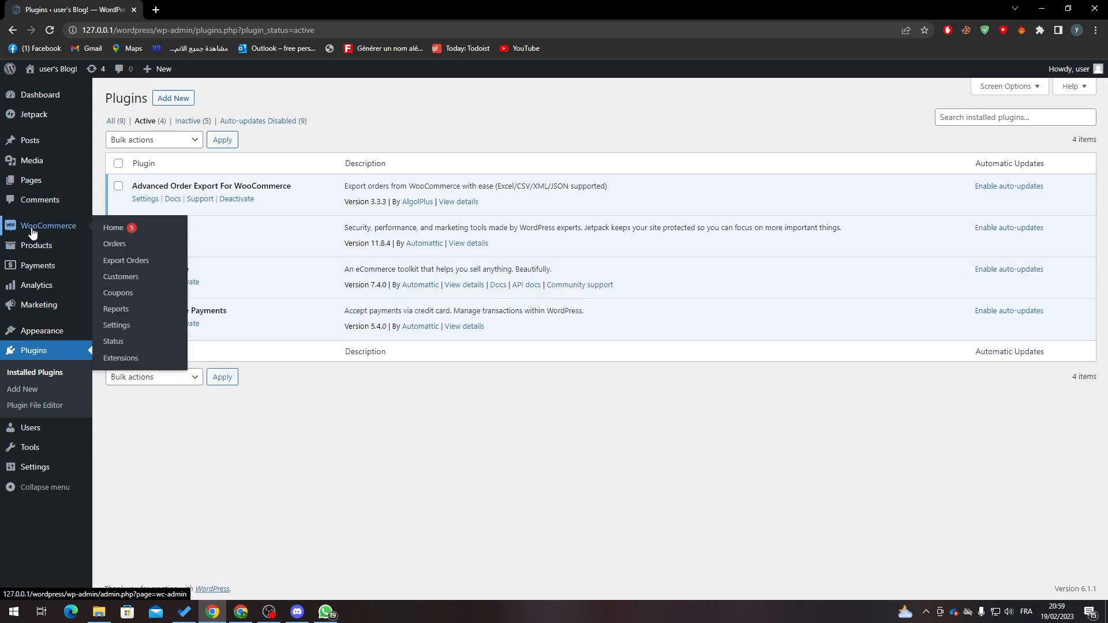
# - Start a new guest order from the Orders list and set its status to Completed
pyautogui.click(115, 244)
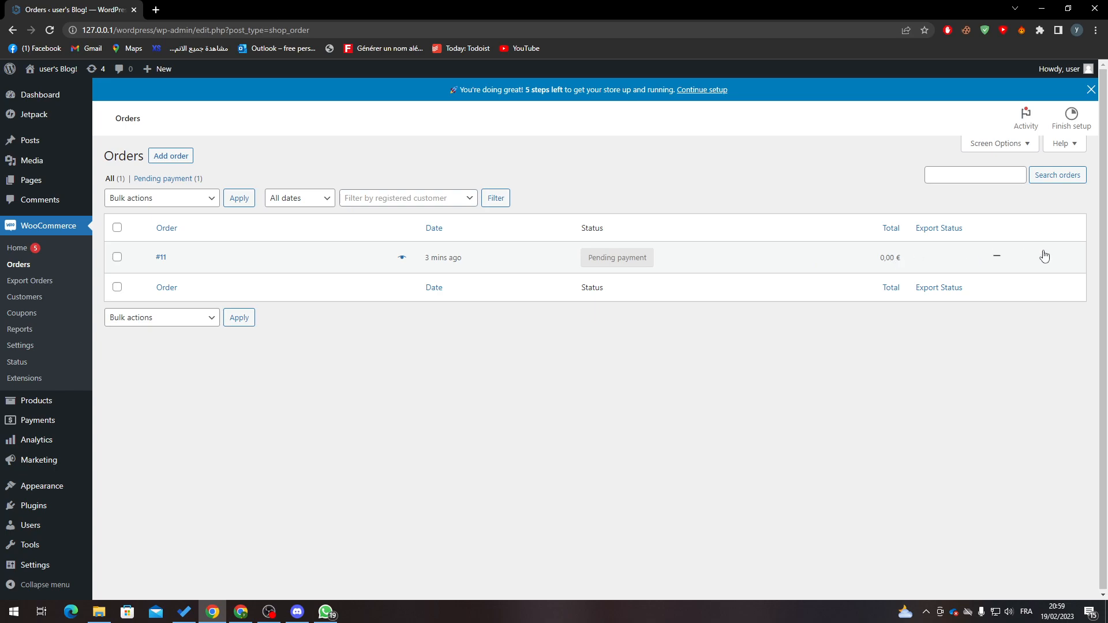
pyautogui.click(170, 155)
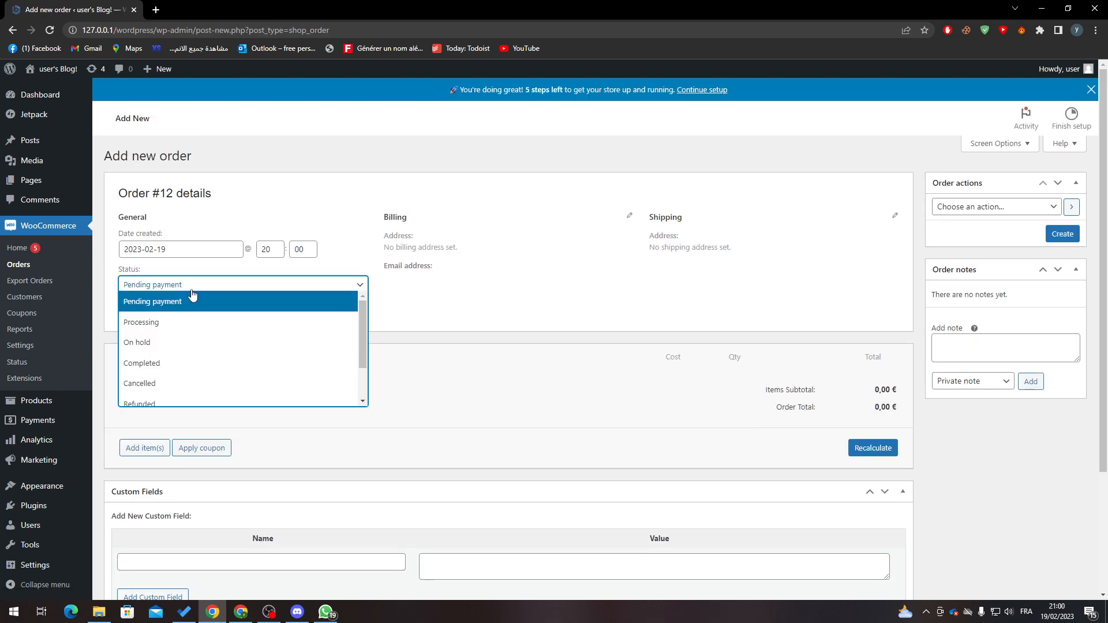
pyautogui.click(141, 365)
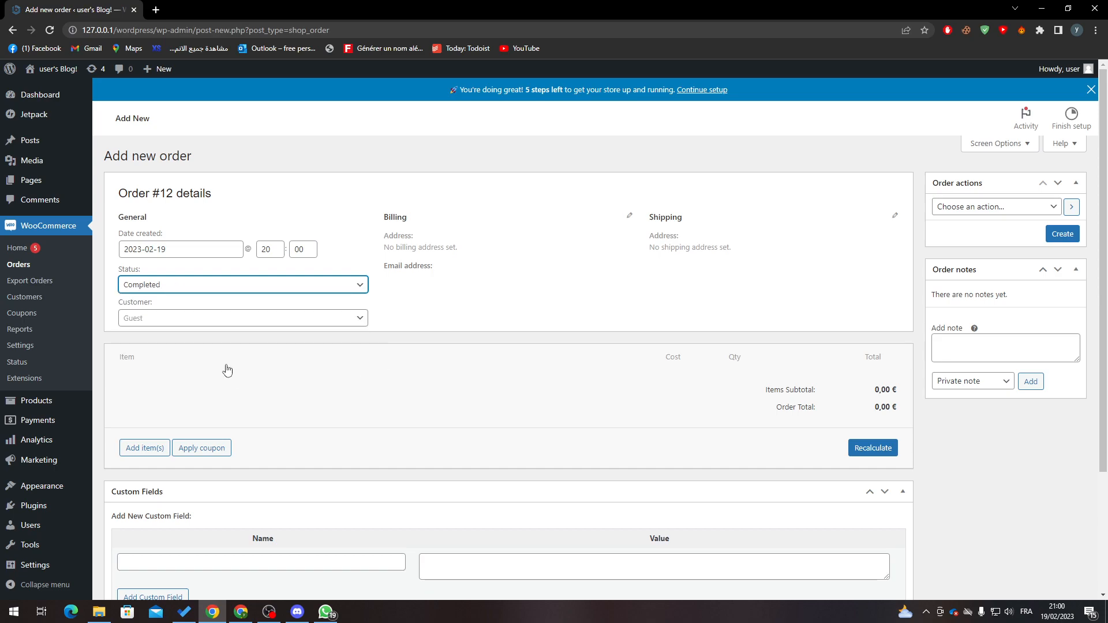
pyautogui.scroll(-3)
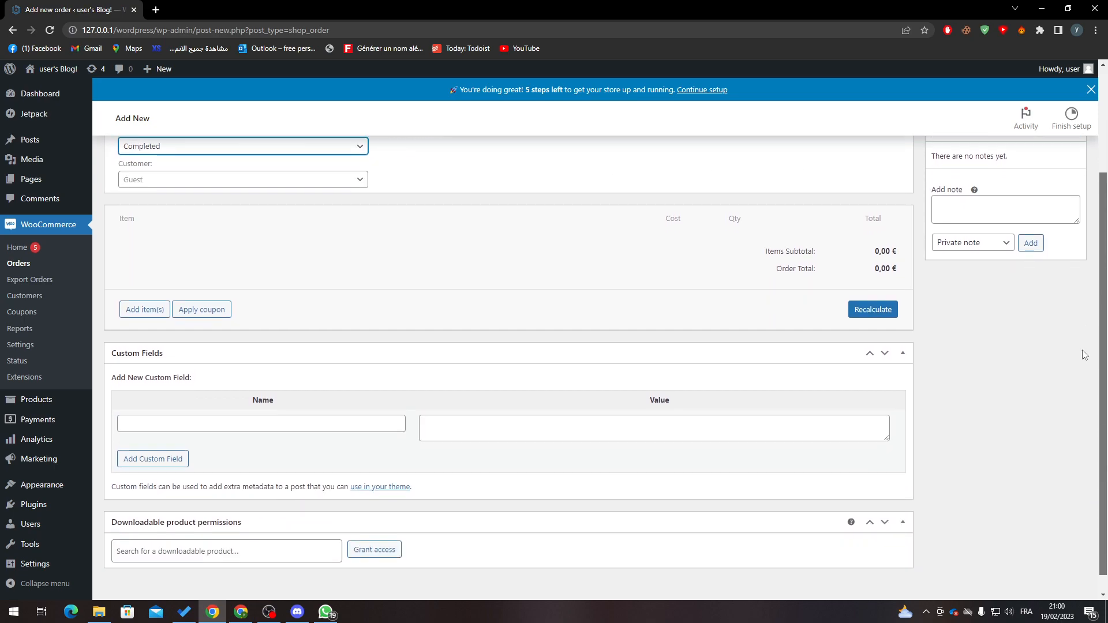
# - Add a custom field named YOUTUIBE with value 100 to the order
pyautogui.click(261, 403)
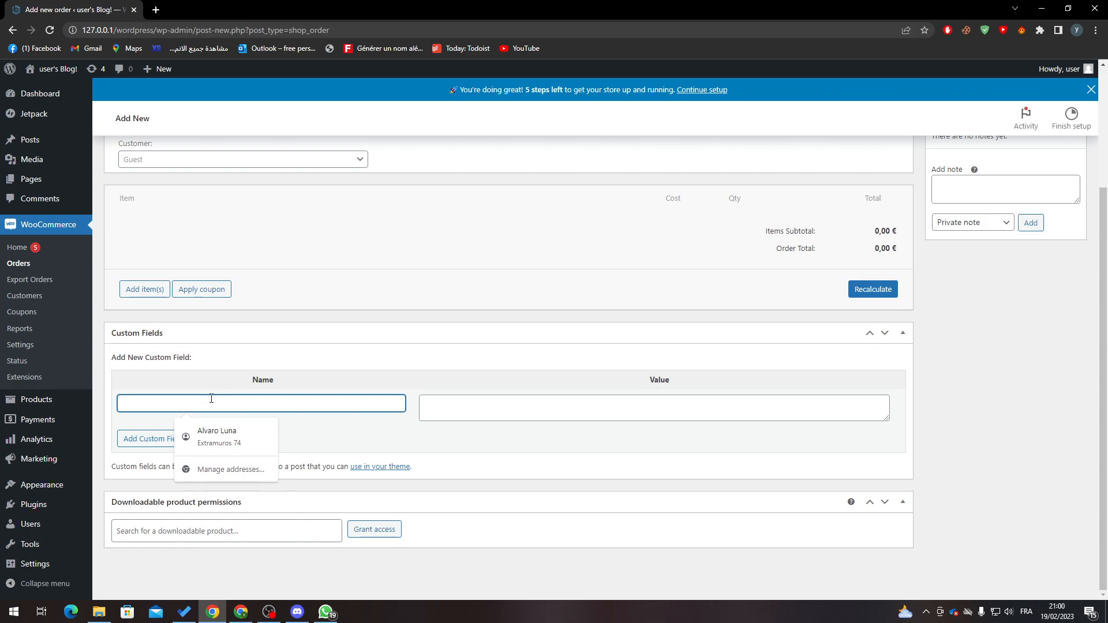
pyautogui.write('y')
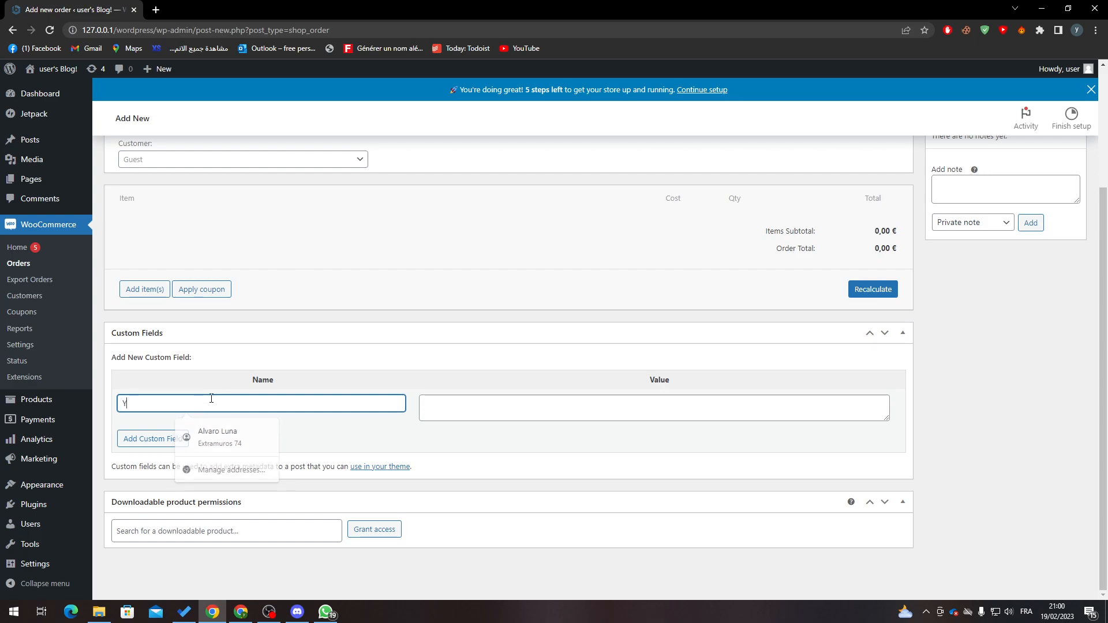
pyautogui.write('OUTUIBE')
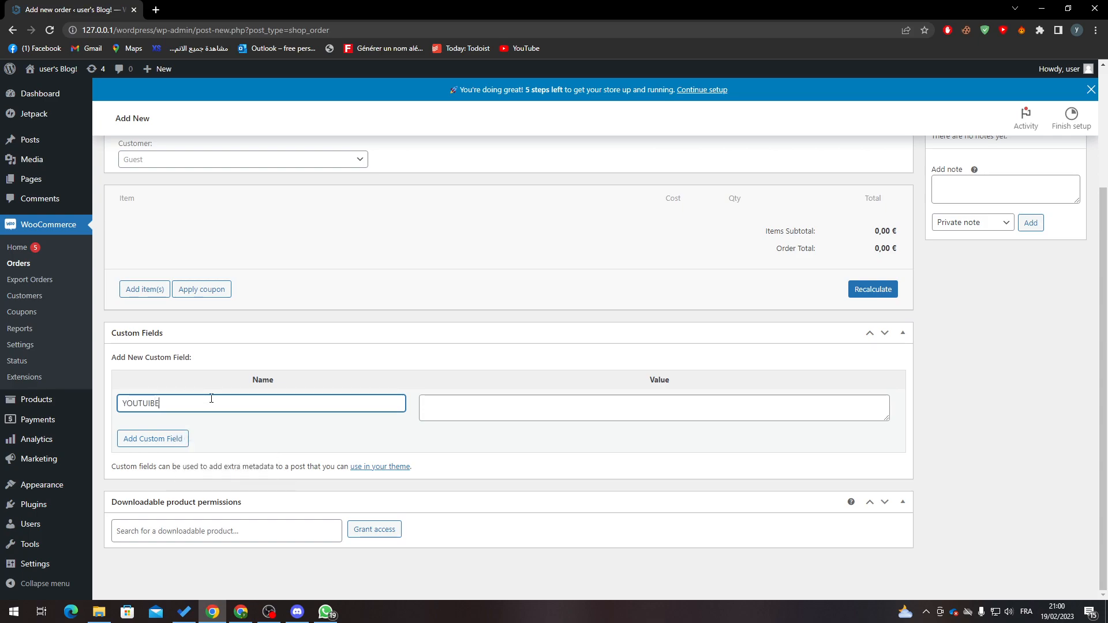
pyautogui.click(651, 408)
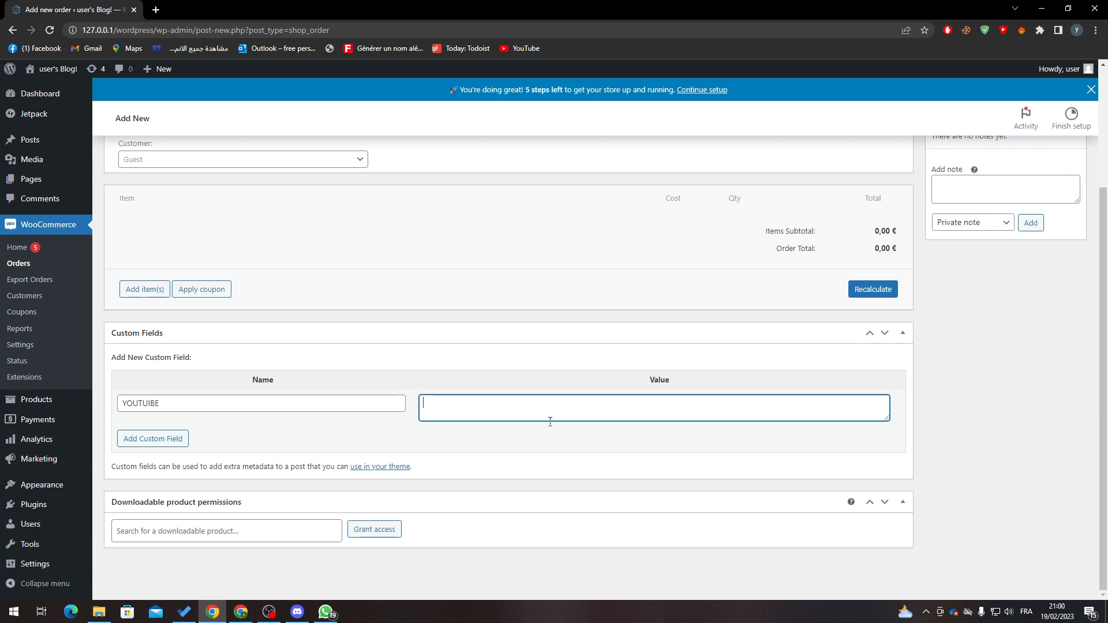
pyautogui.write('100')
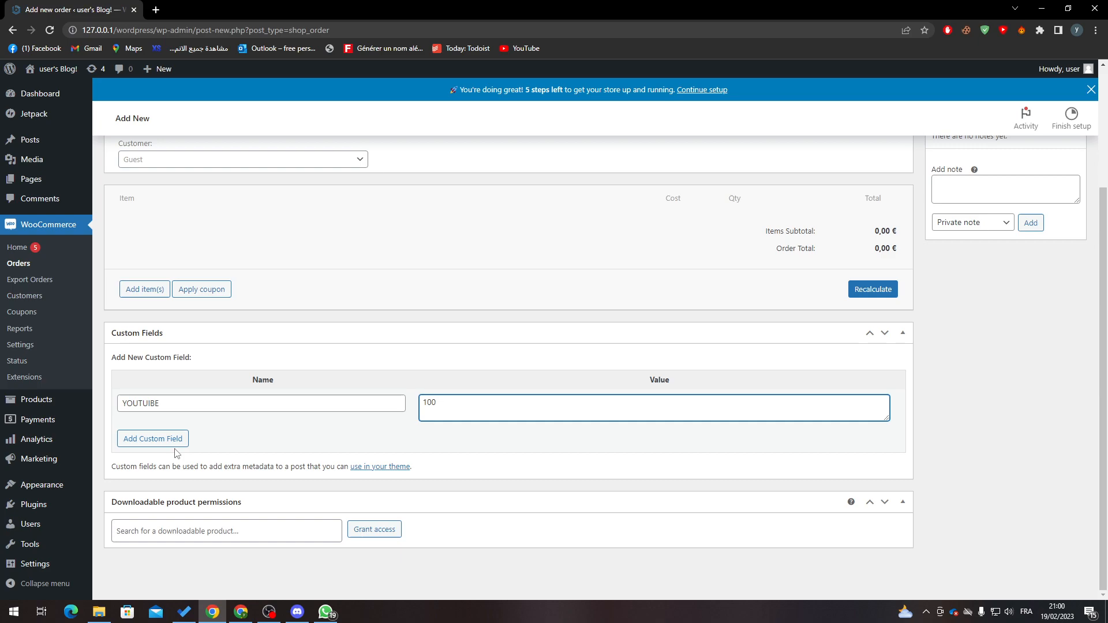
pyautogui.click(152, 438)
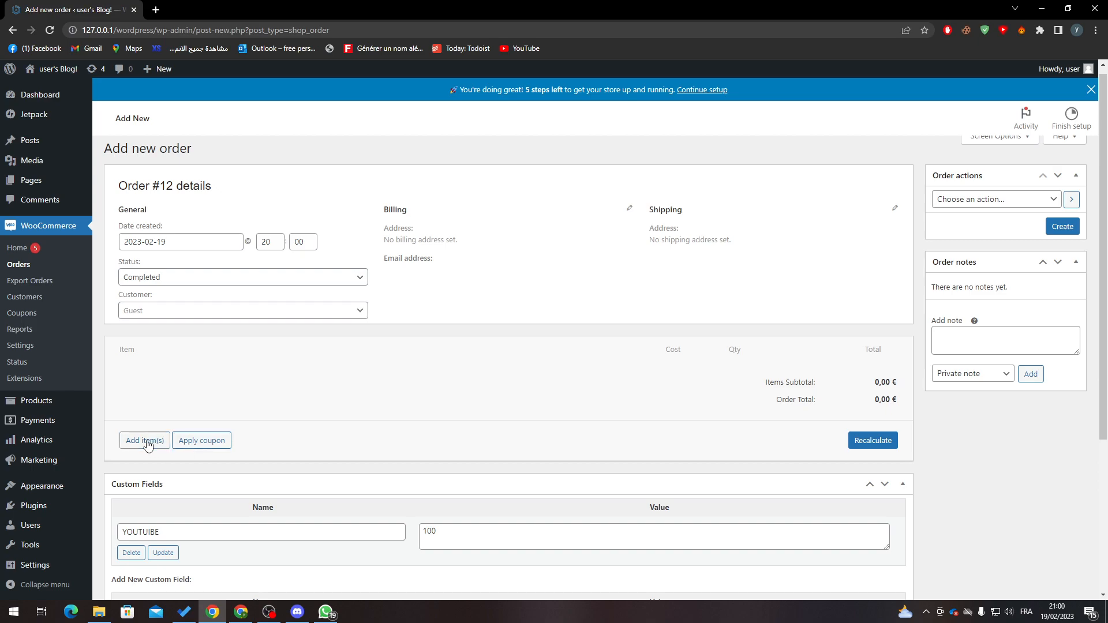
# - Add a product searched by 'ZA' to order #12 and create the order
pyautogui.click(144, 441)
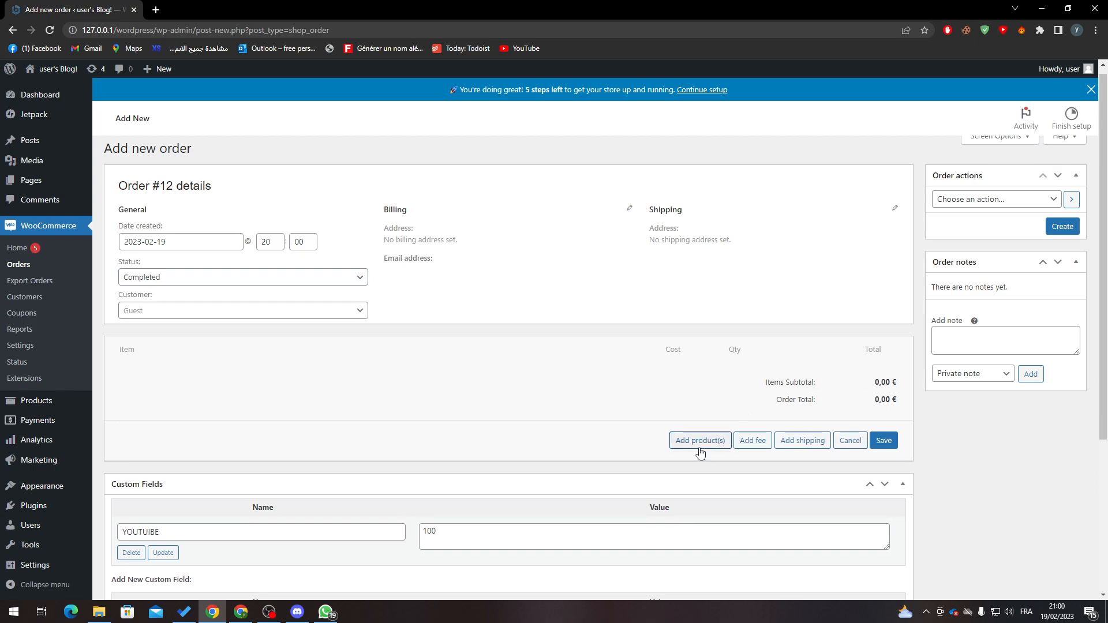
pyautogui.click(699, 440)
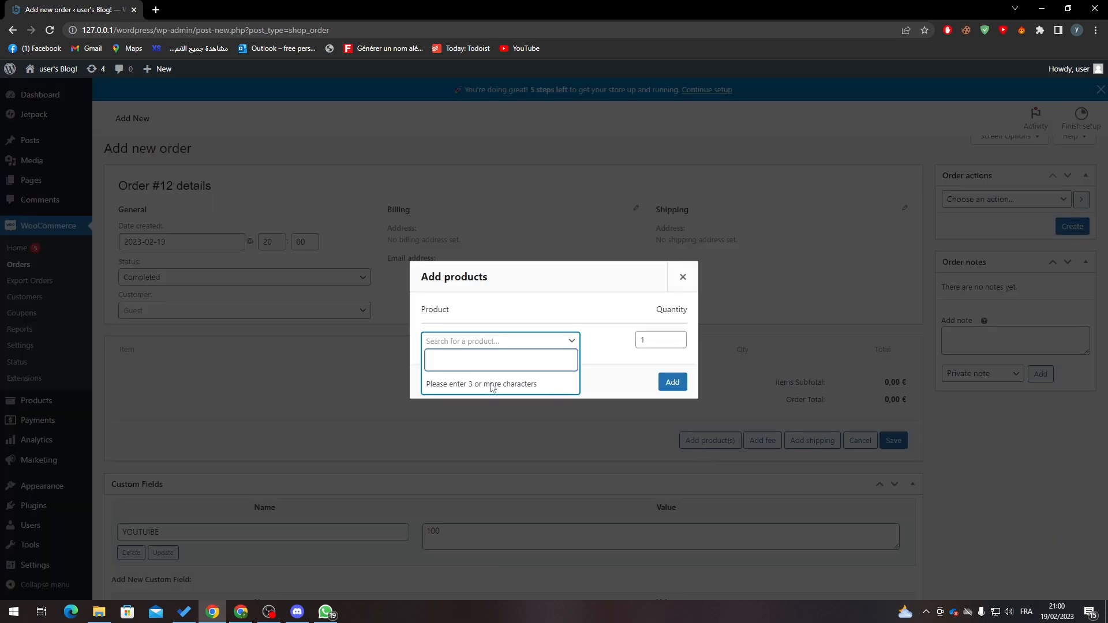
pyautogui.write('ZA')
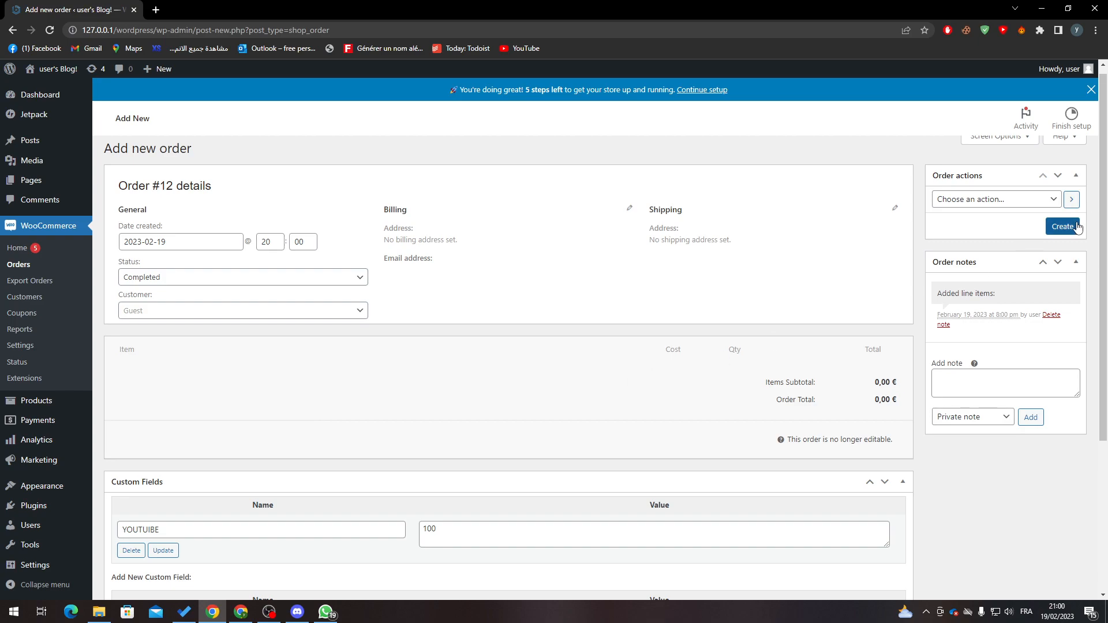
pyautogui.click(1061, 226)
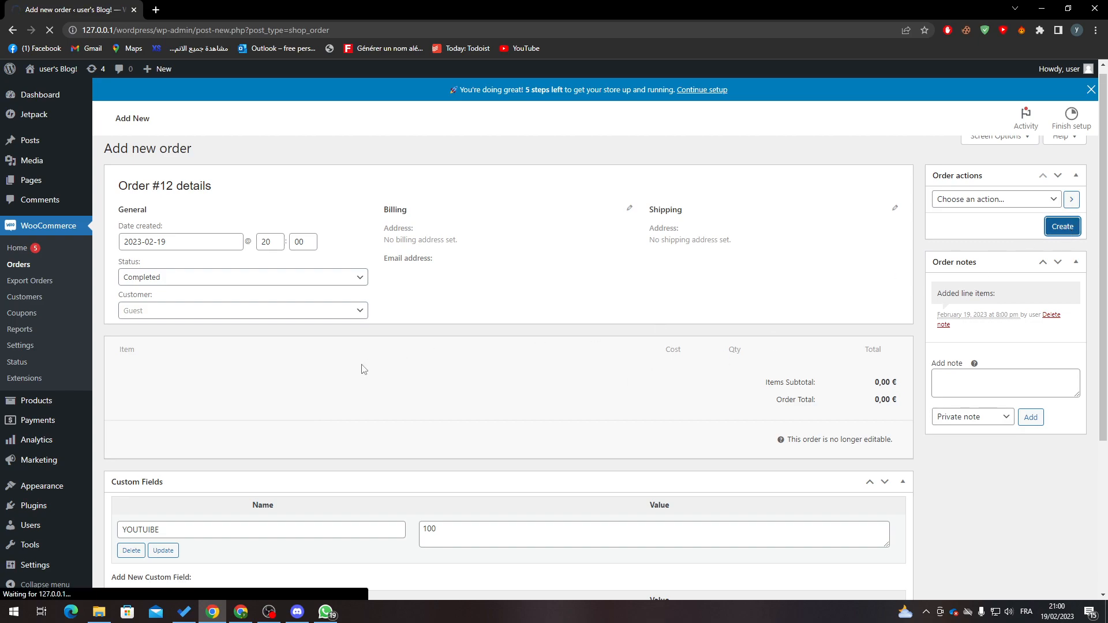
pyautogui.click(1061, 226)
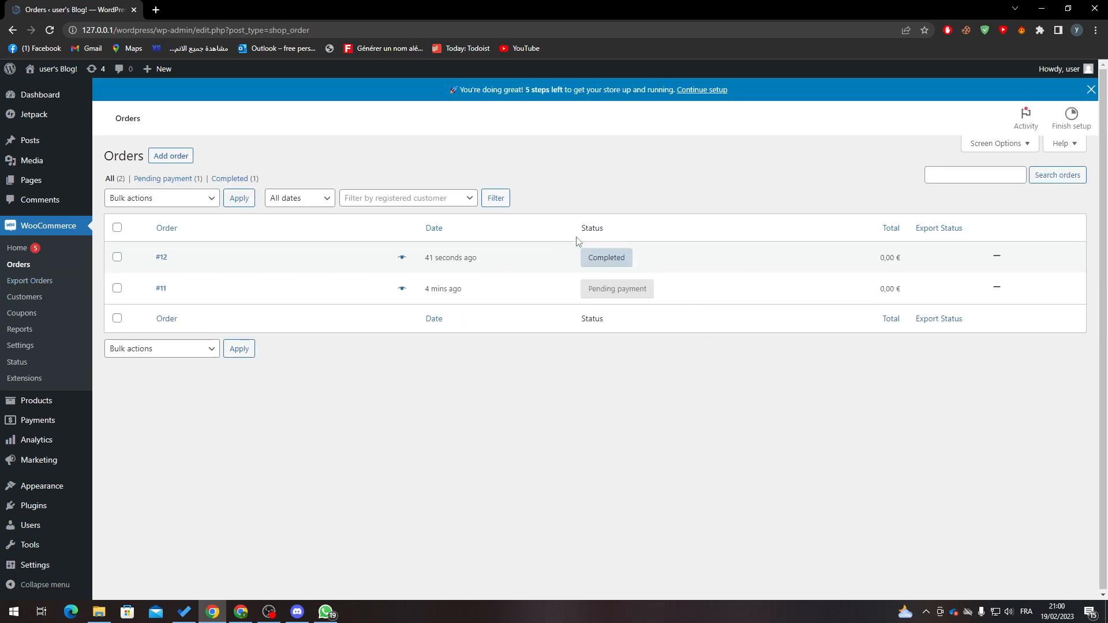
pyautogui.moveTo(670, 425)
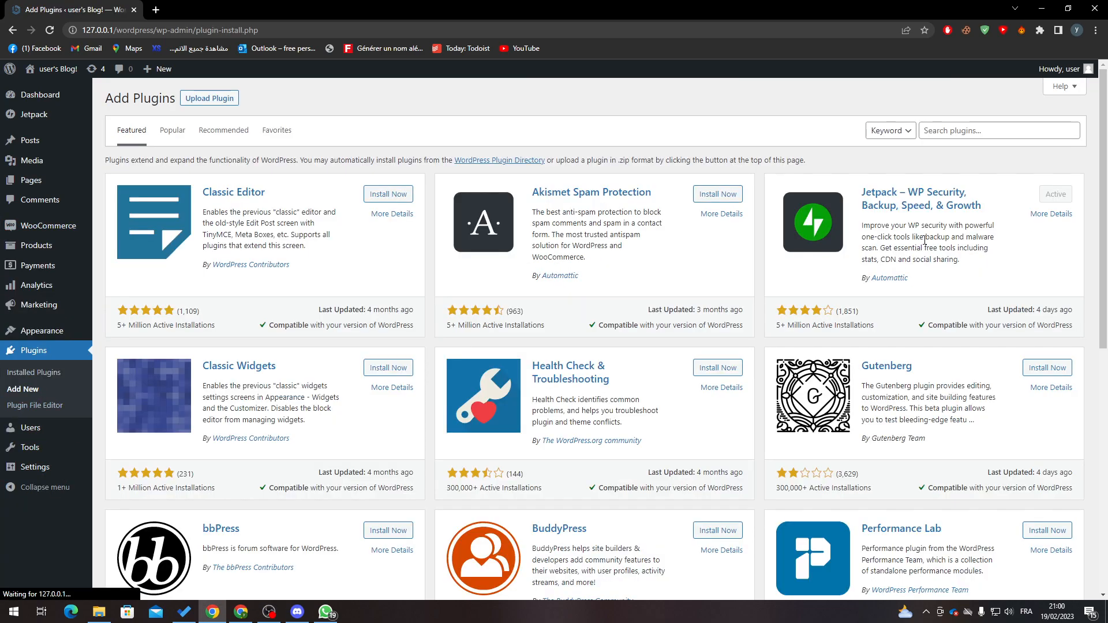
# - Search plugins for 'EXPORT' and confirm Advanced Order Export For WooCommerce is active
pyautogui.write('EXPORT')
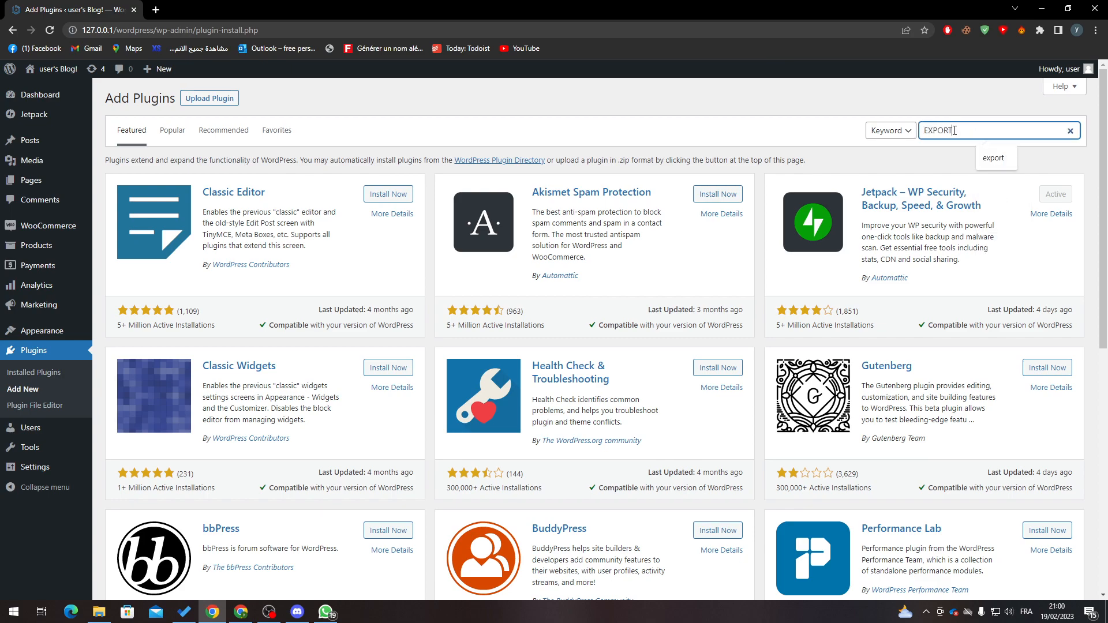
pyautogui.press('enter')
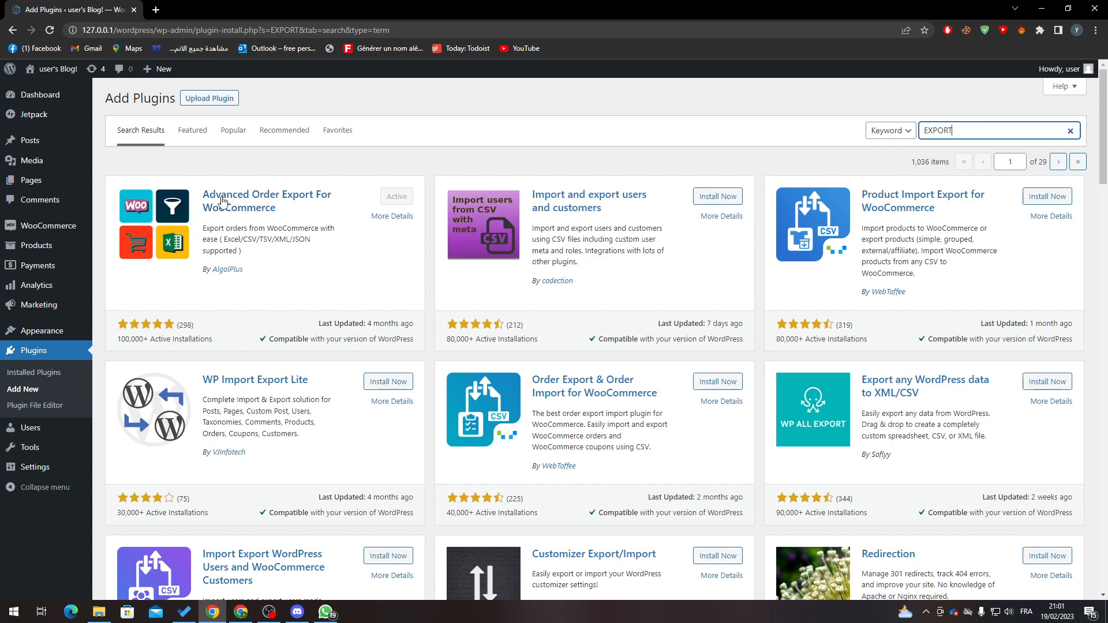
pyautogui.moveTo(421, 198)
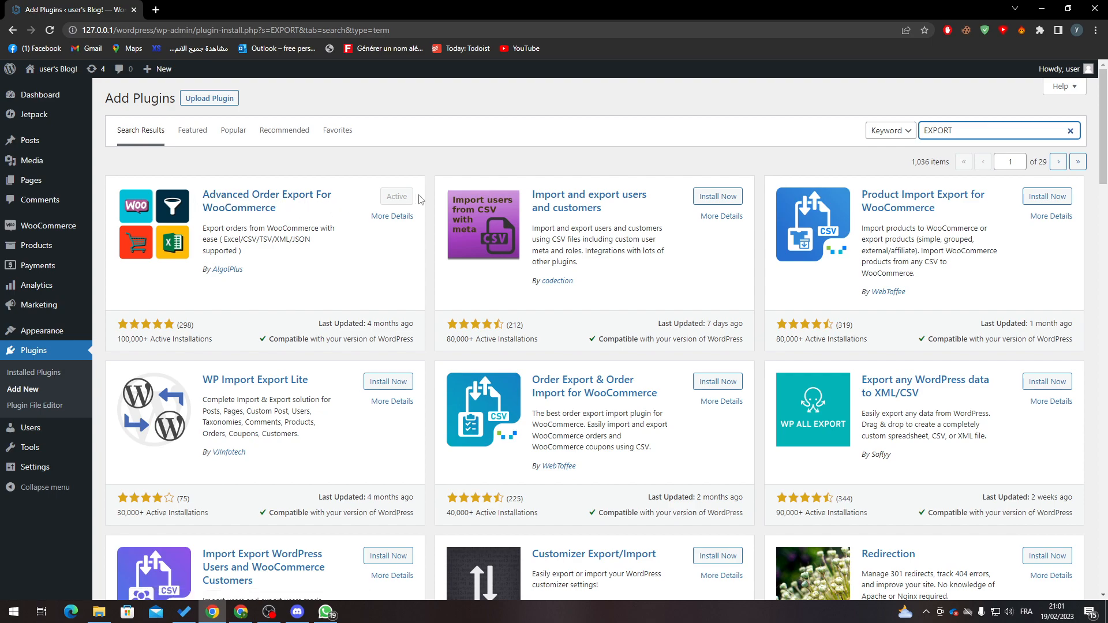
pyautogui.moveTo(48, 226)
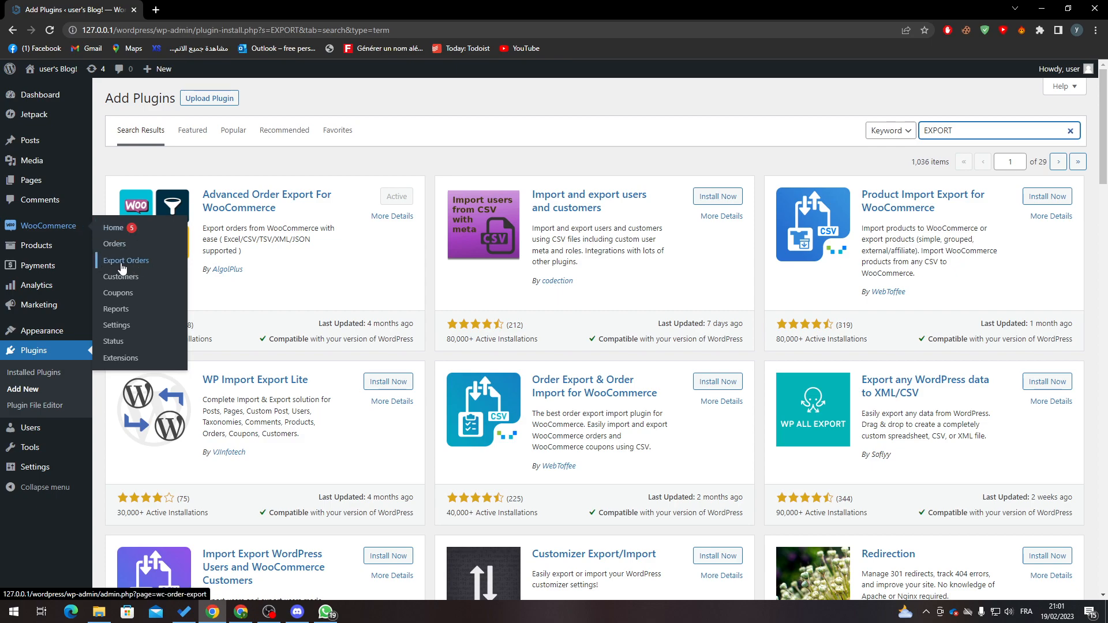
pyautogui.moveTo(131, 269)
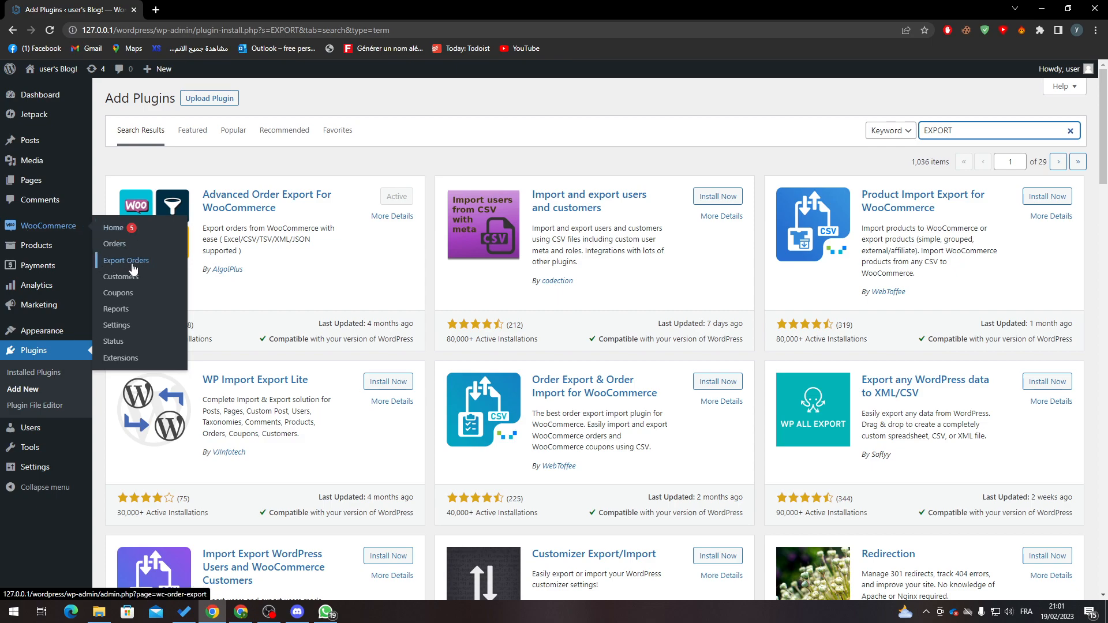
# - Export orders as XLS sorted by Order ID using Export w/o progressbar
pyautogui.click(126, 260)
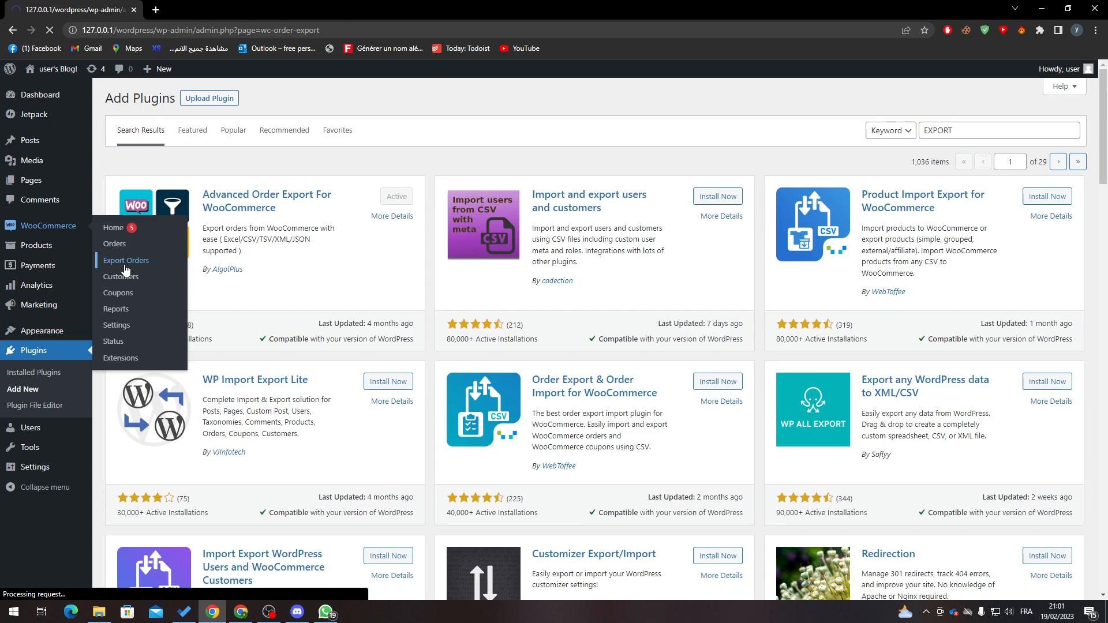
pyautogui.click(125, 260)
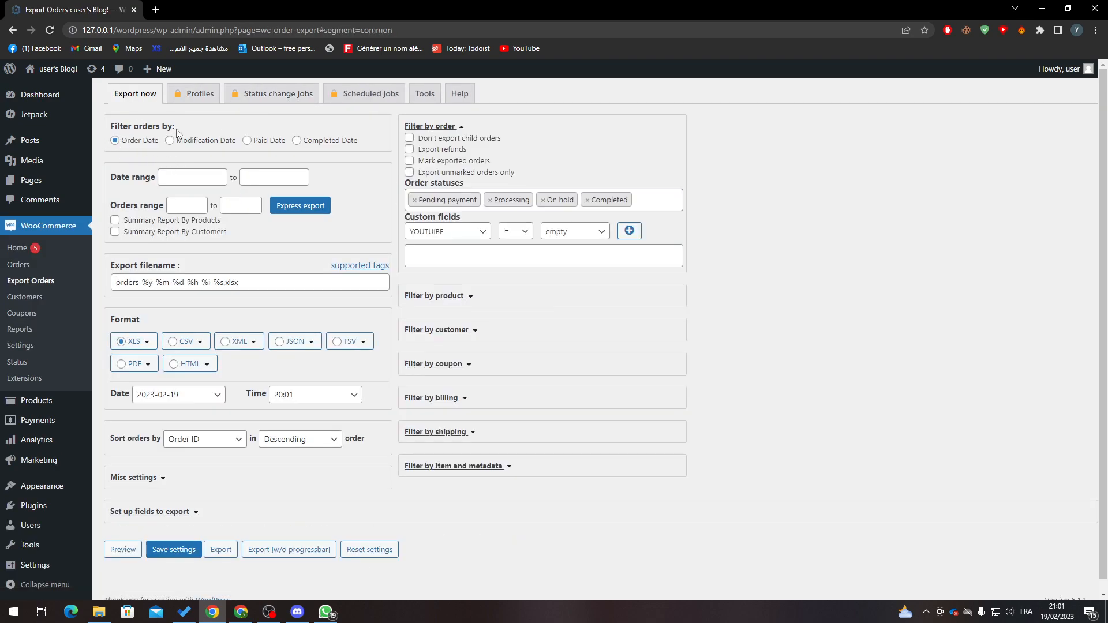
pyautogui.moveTo(226, 148)
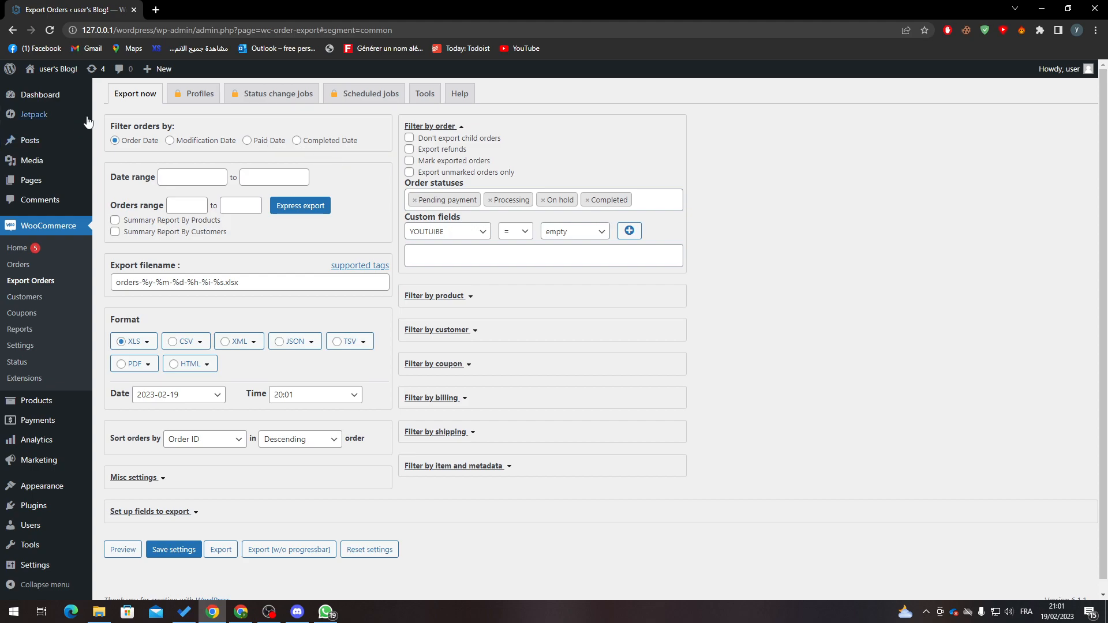
pyautogui.moveTo(145, 180)
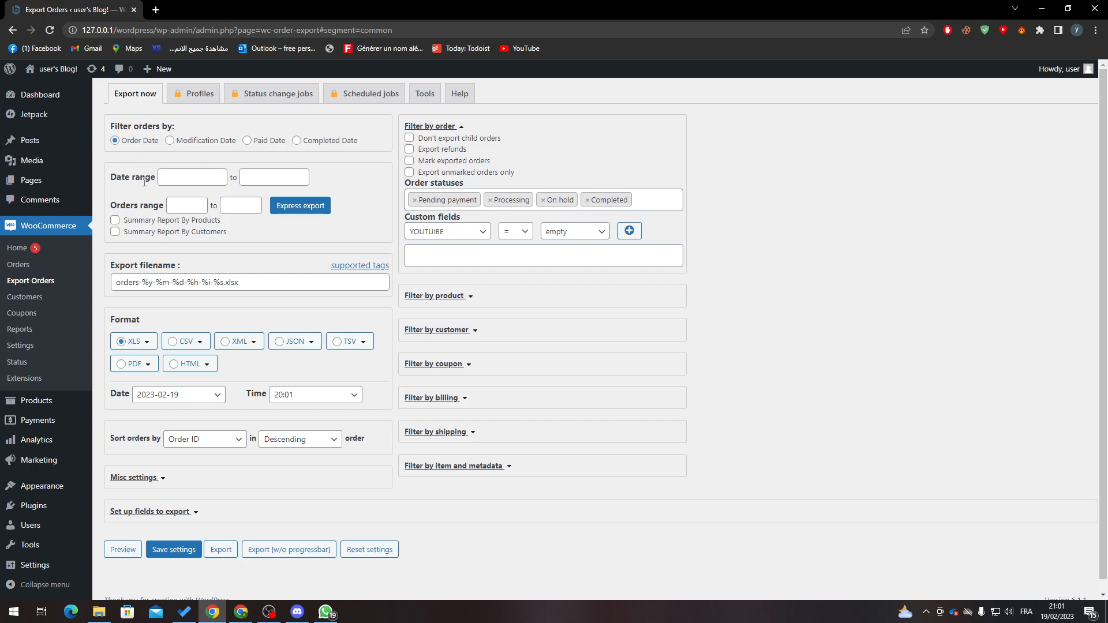
pyautogui.click(274, 177)
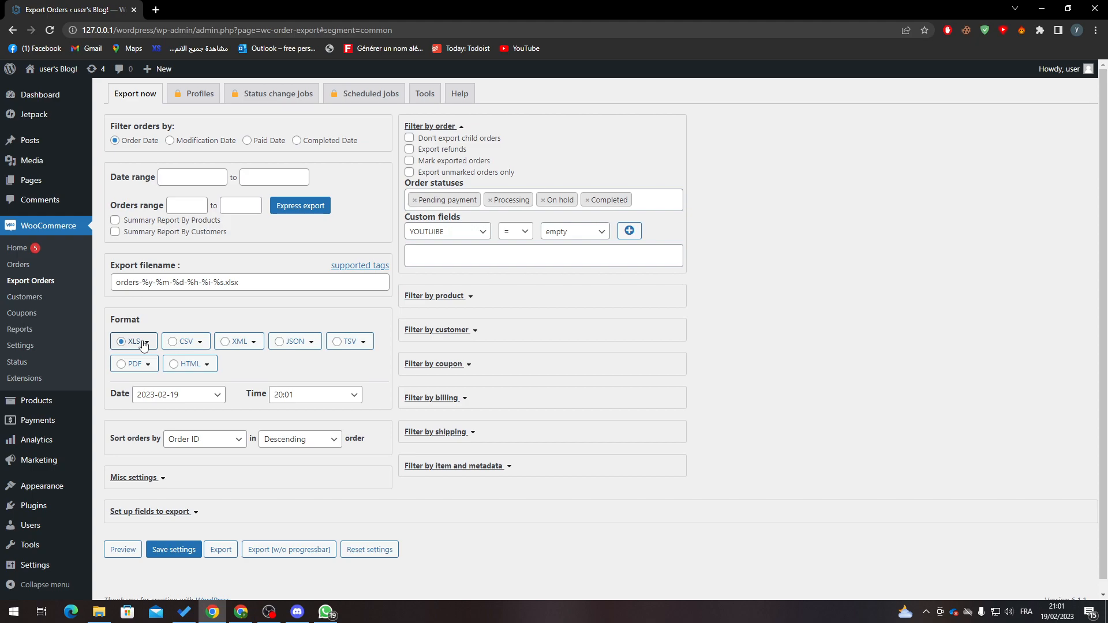
pyautogui.click(204, 439)
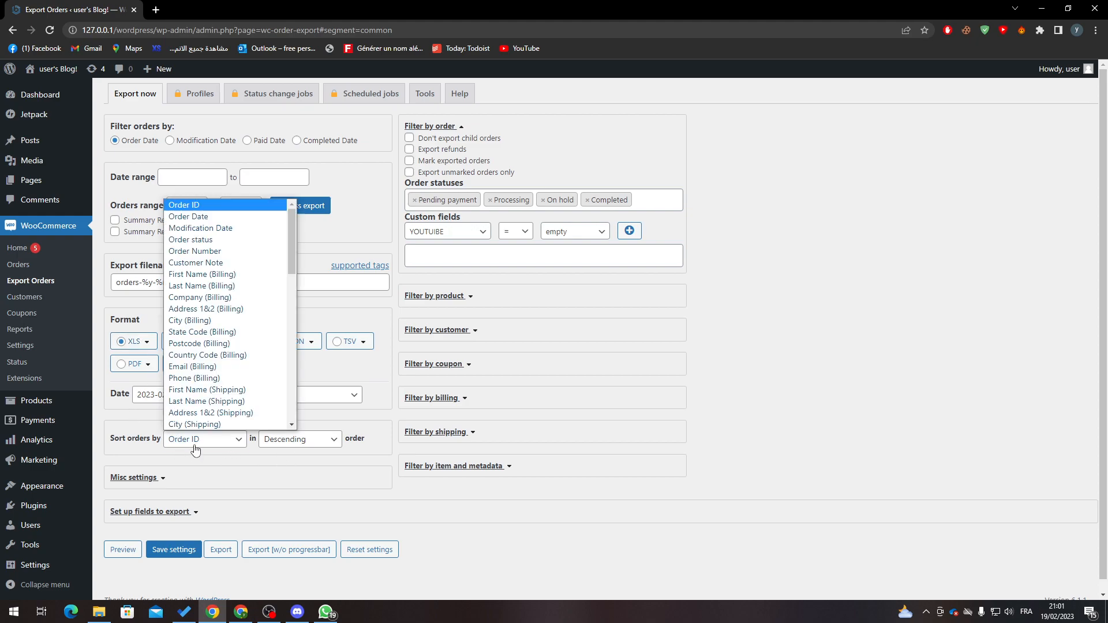
pyautogui.click(185, 205)
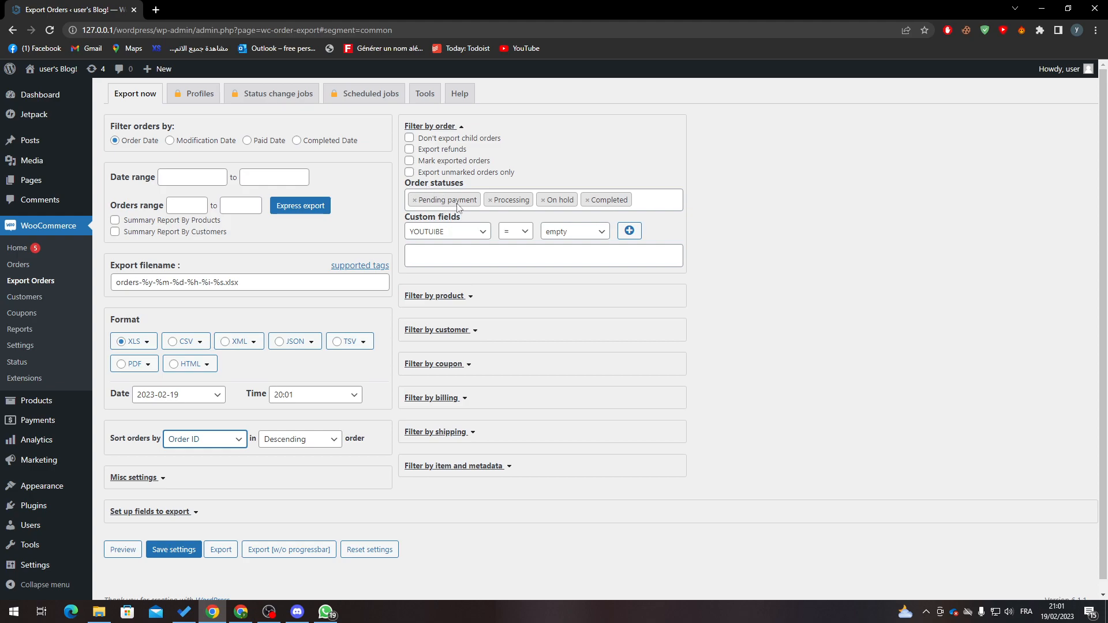
pyautogui.moveTo(792, 240)
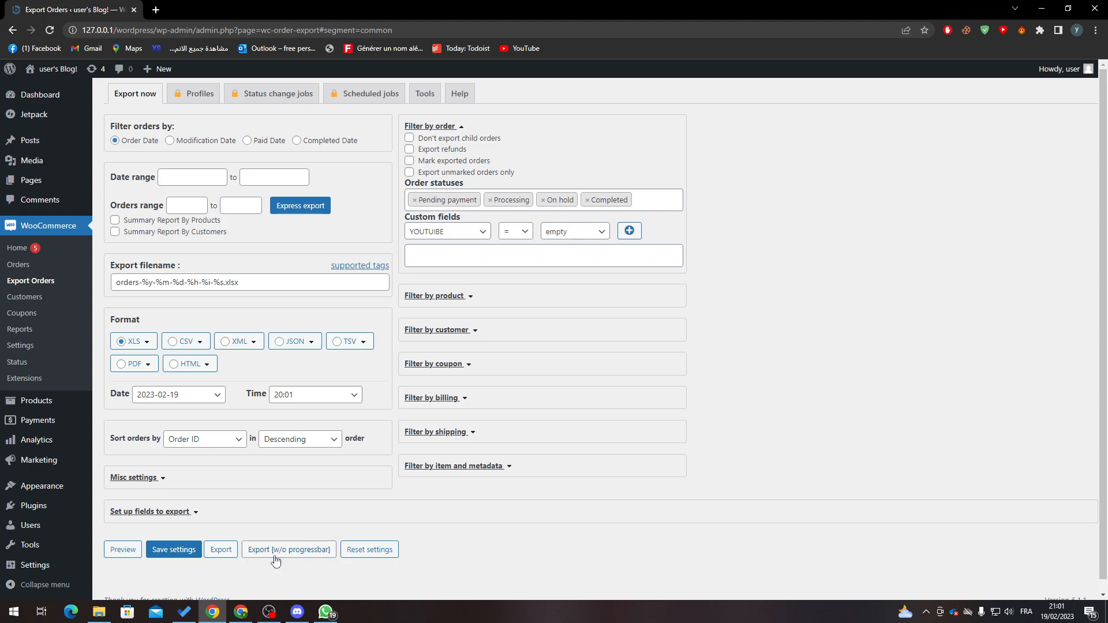
pyautogui.click(289, 549)
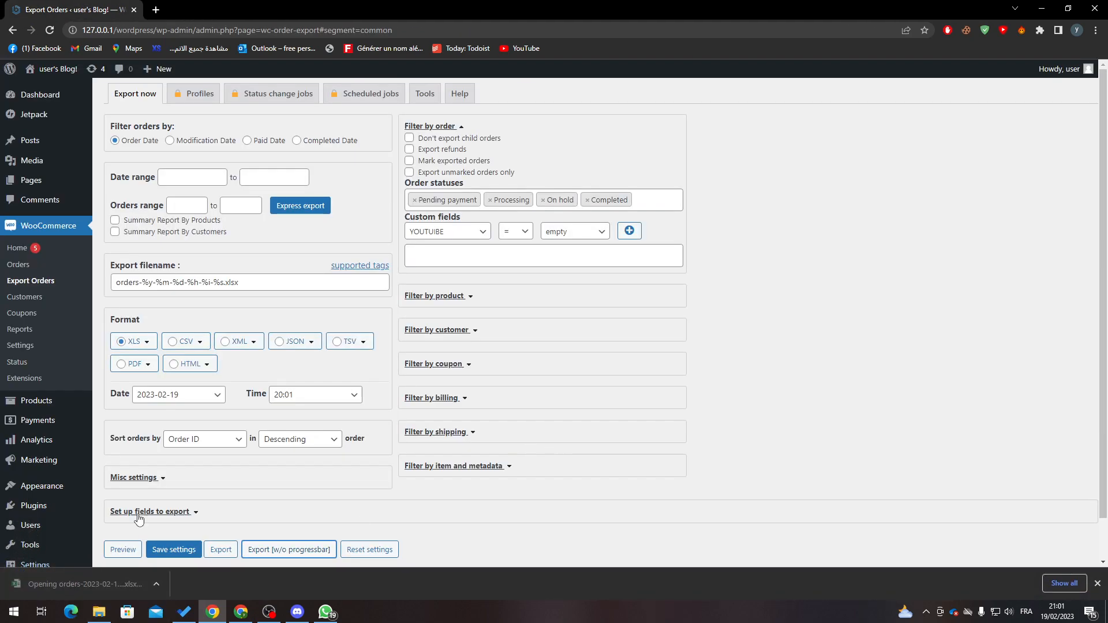
# - Open the downloaded orders xlsx in Excel and check order 11's Pending payment status
pyautogui.click(79, 583)
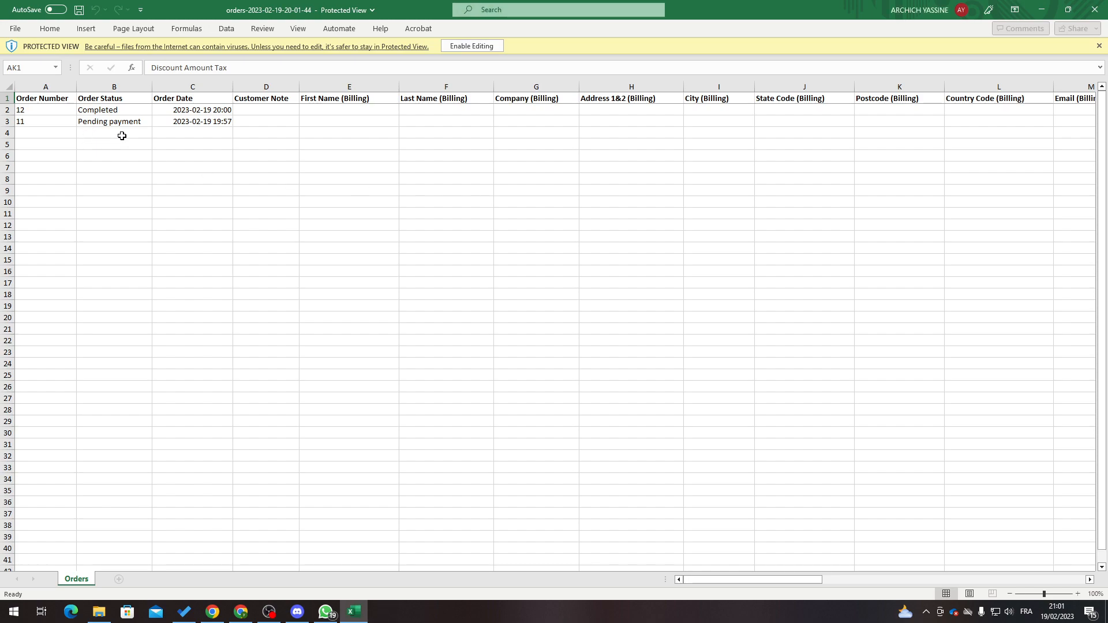
pyautogui.click(110, 120)
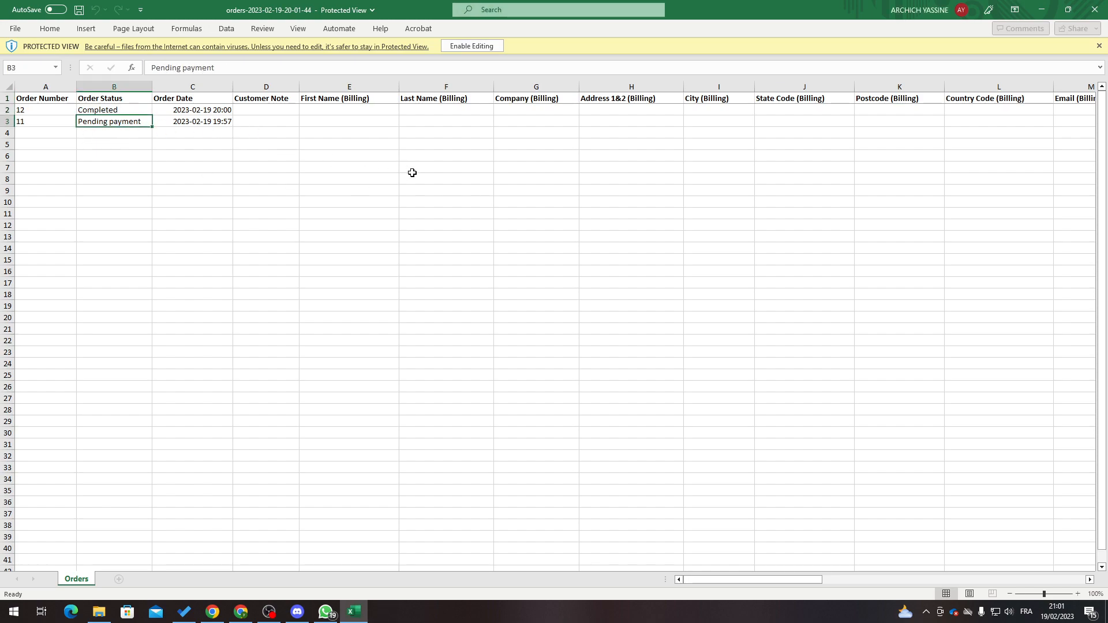